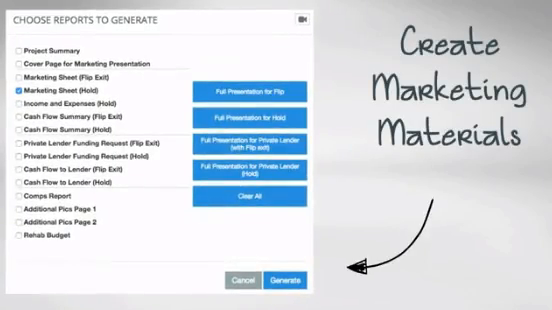
# Generate the Marketing Sheet (Flip Exit) report with purchase assumptions and projected results.
pyautogui.click(284, 280)
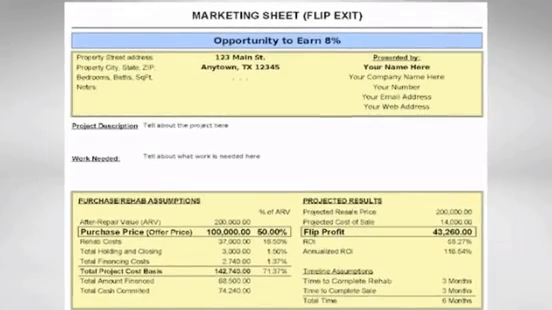